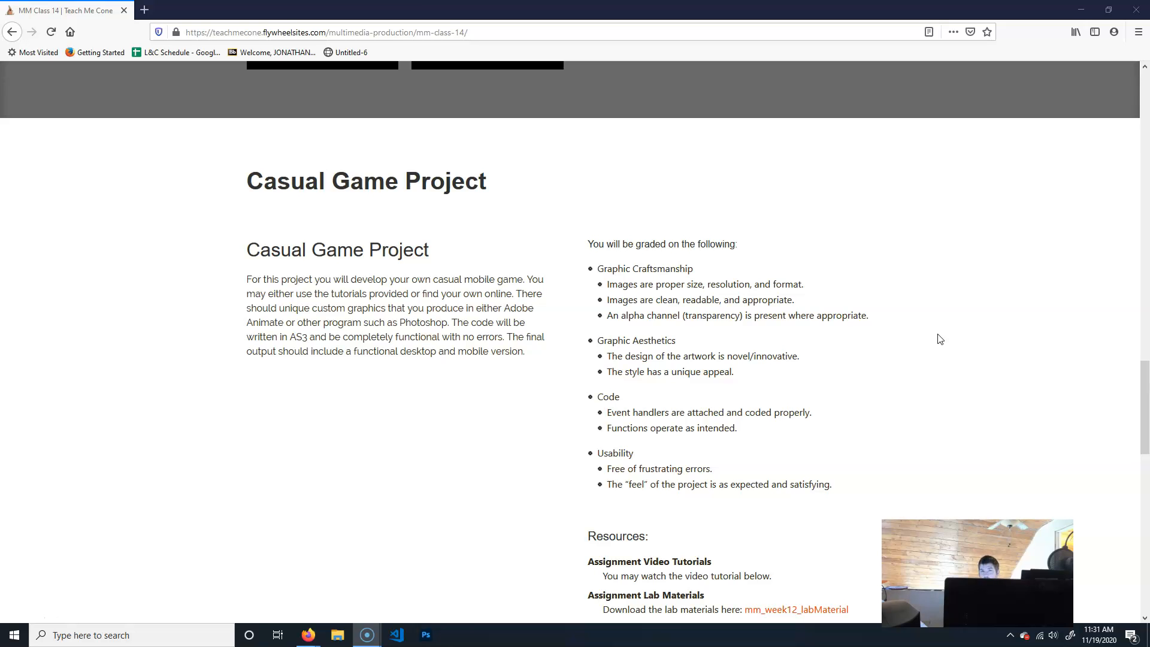
scroll("up", 3)
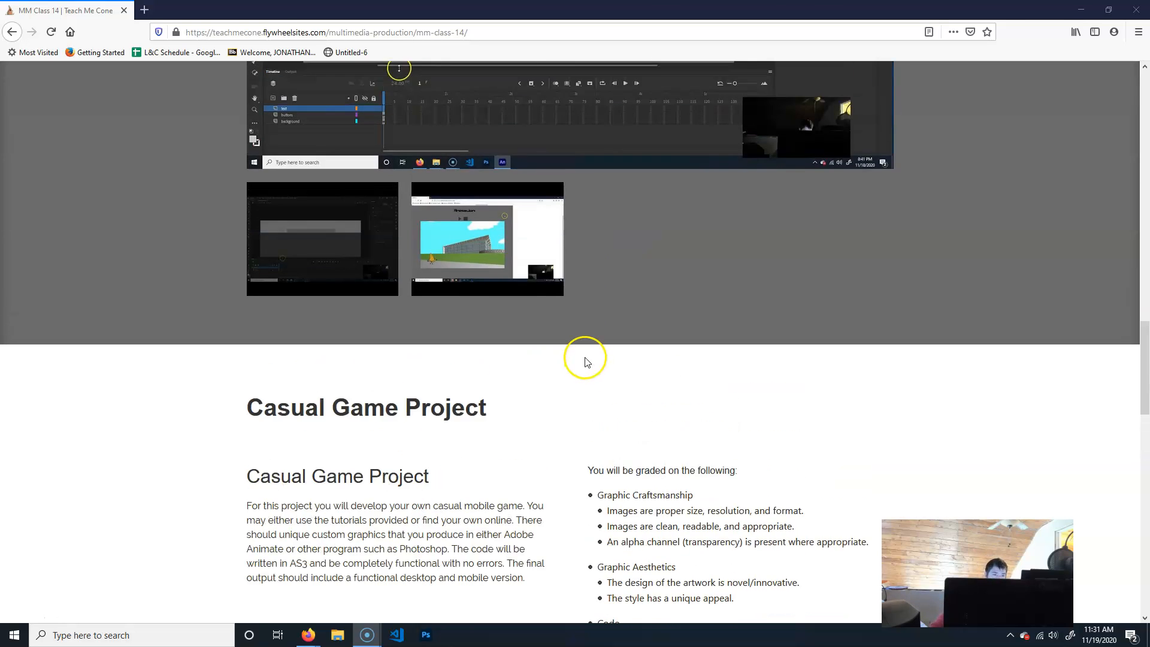
scroll("up", 3)
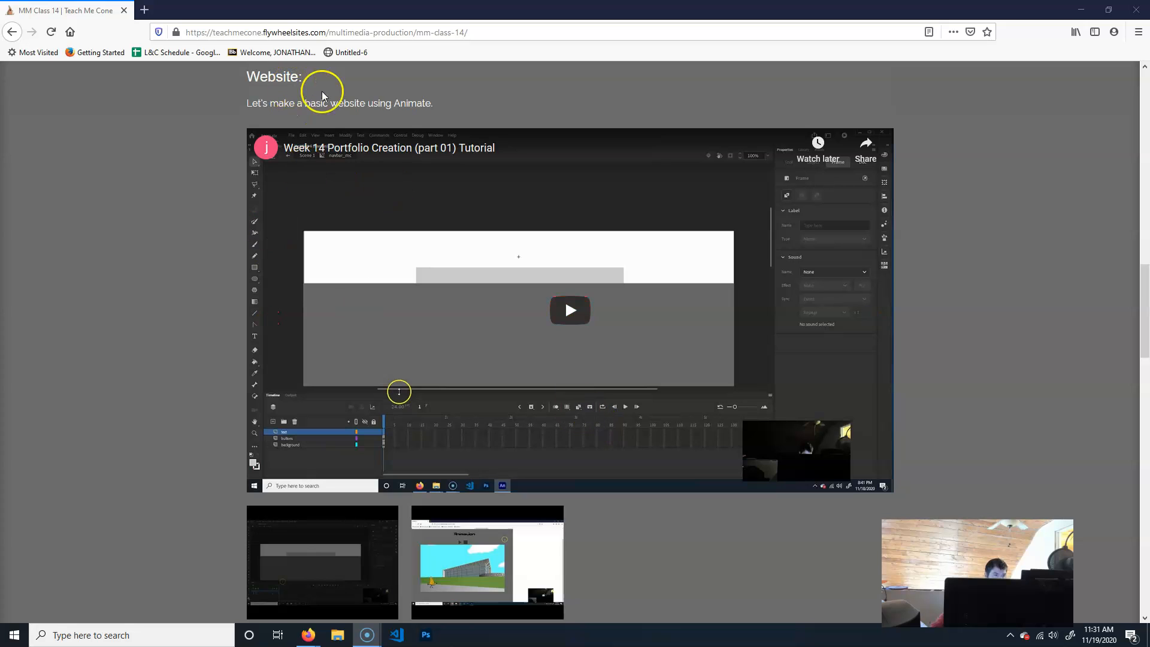
mouse_move(373, 99)
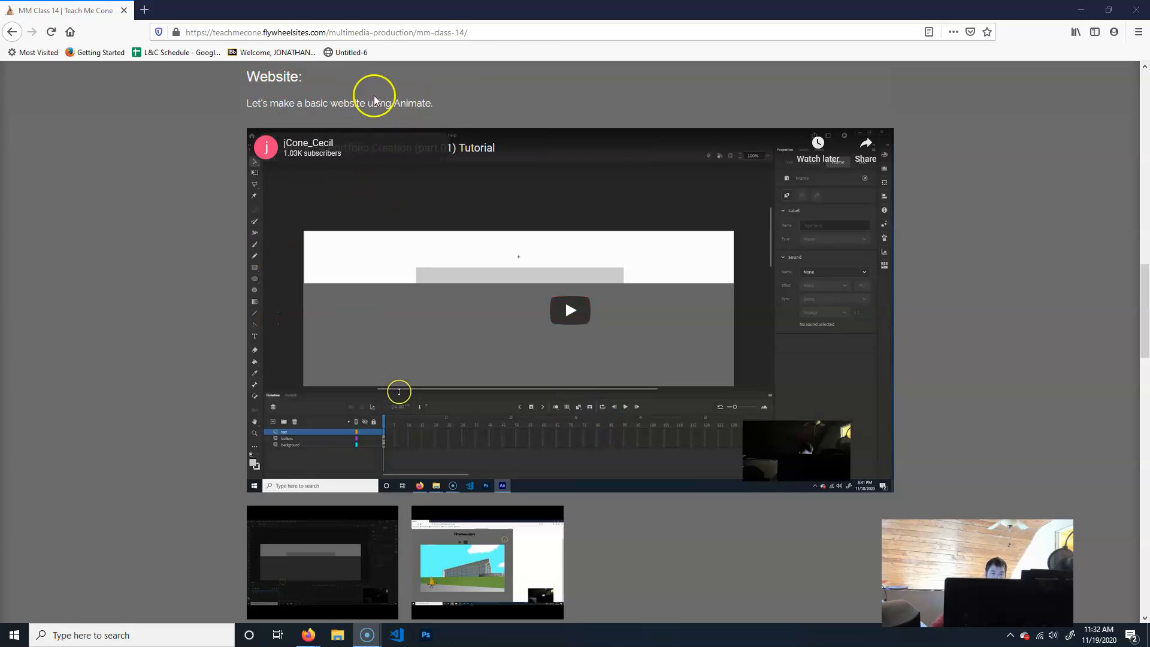
mouse_move(1066, 328)
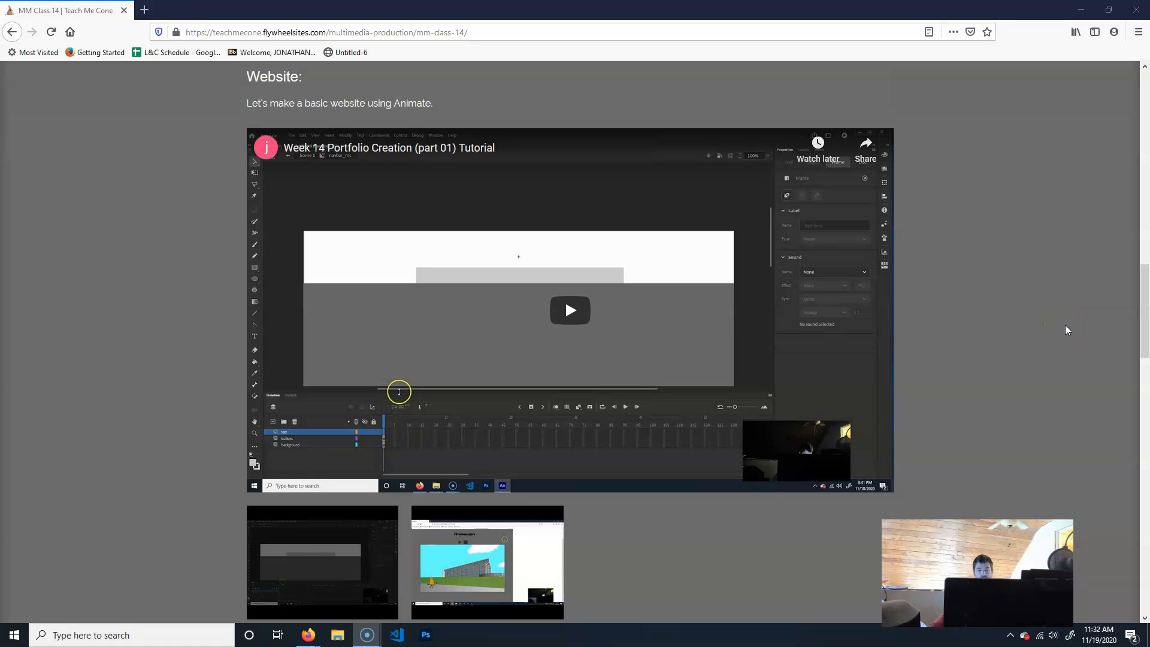
mouse_move(872, 386)
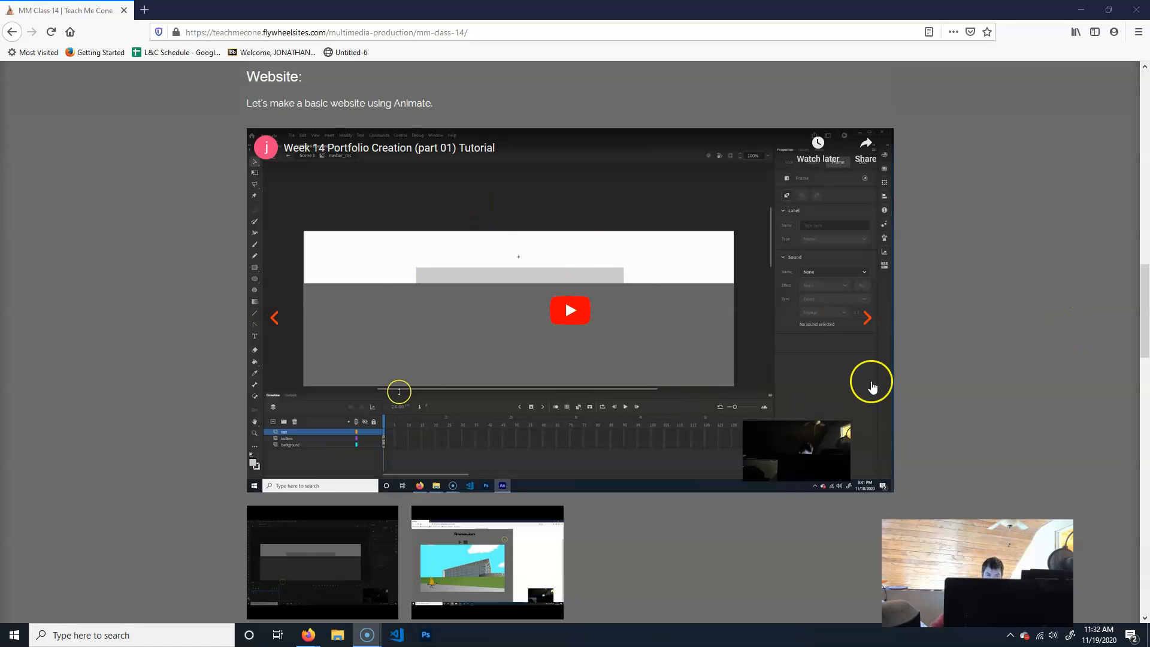
mouse_move(1027, 278)
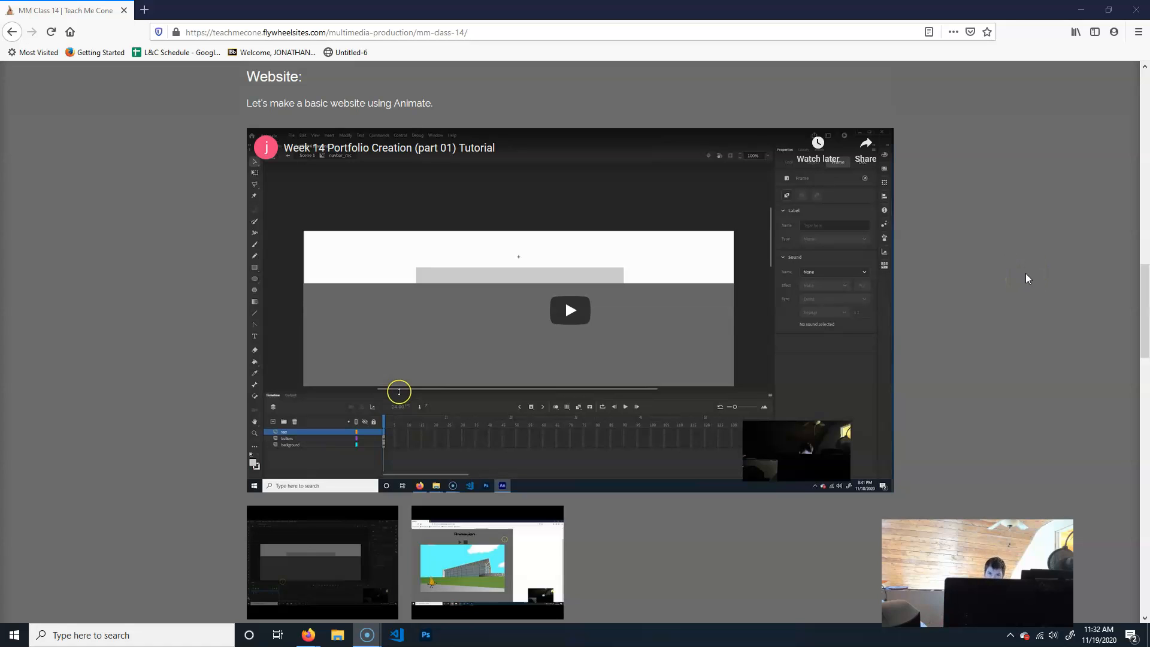
mouse_move(843, 94)
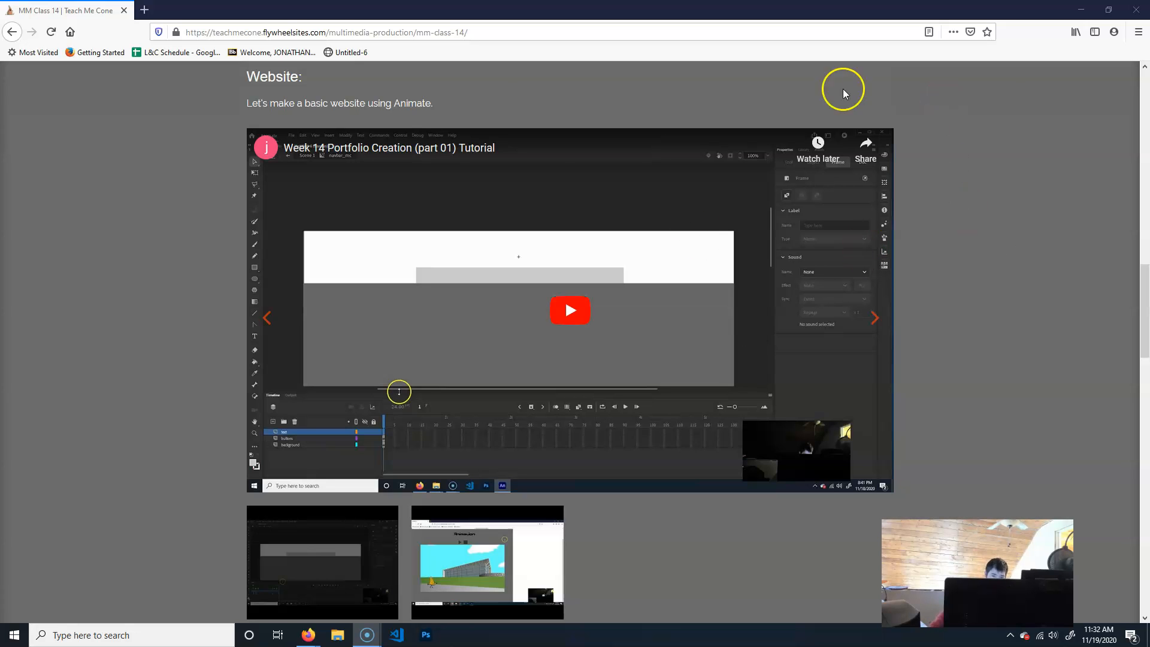
mouse_move(941, 229)
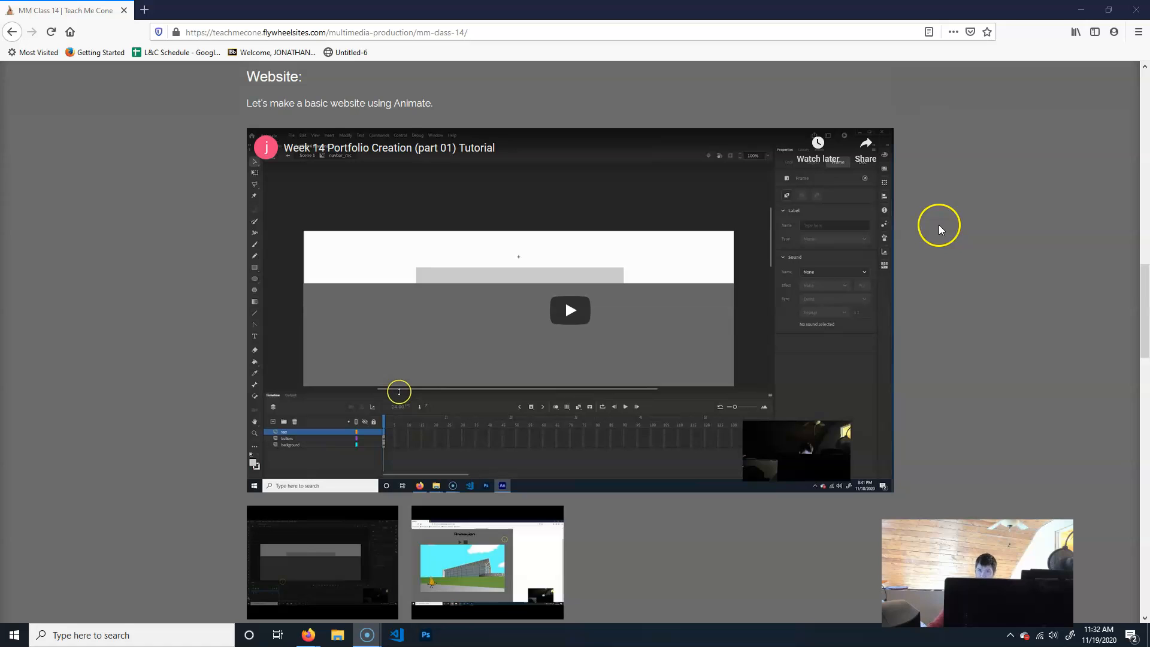
mouse_move(908, 242)
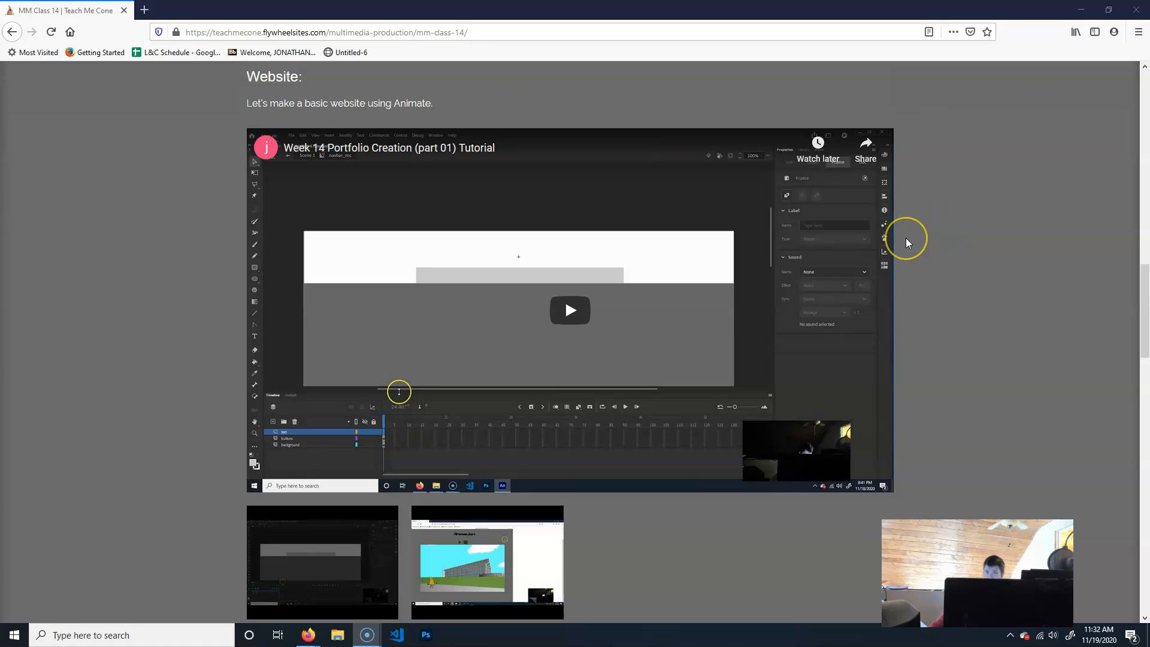
mouse_move(1005, 418)
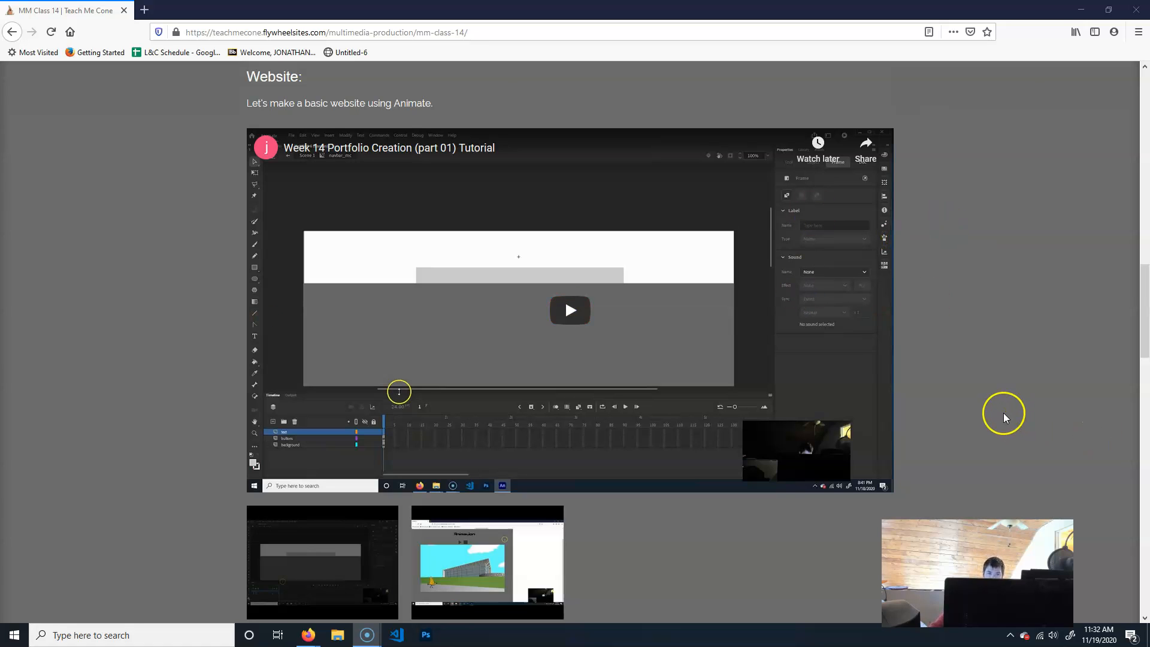
scroll("down", 3)
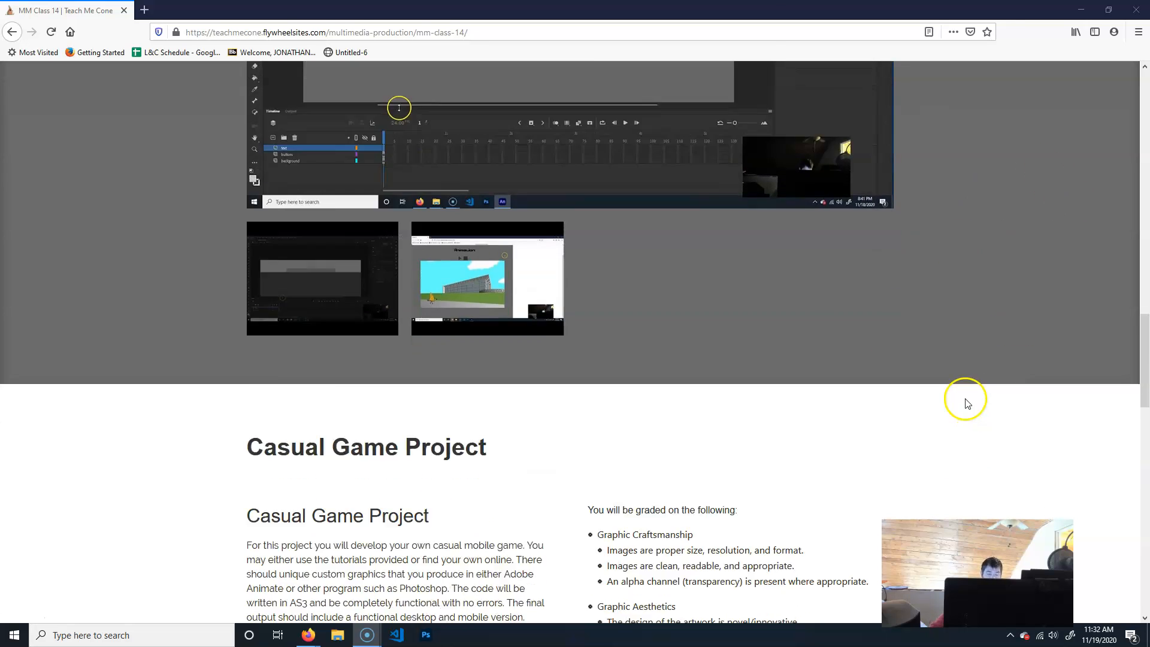
scroll("down", 3)
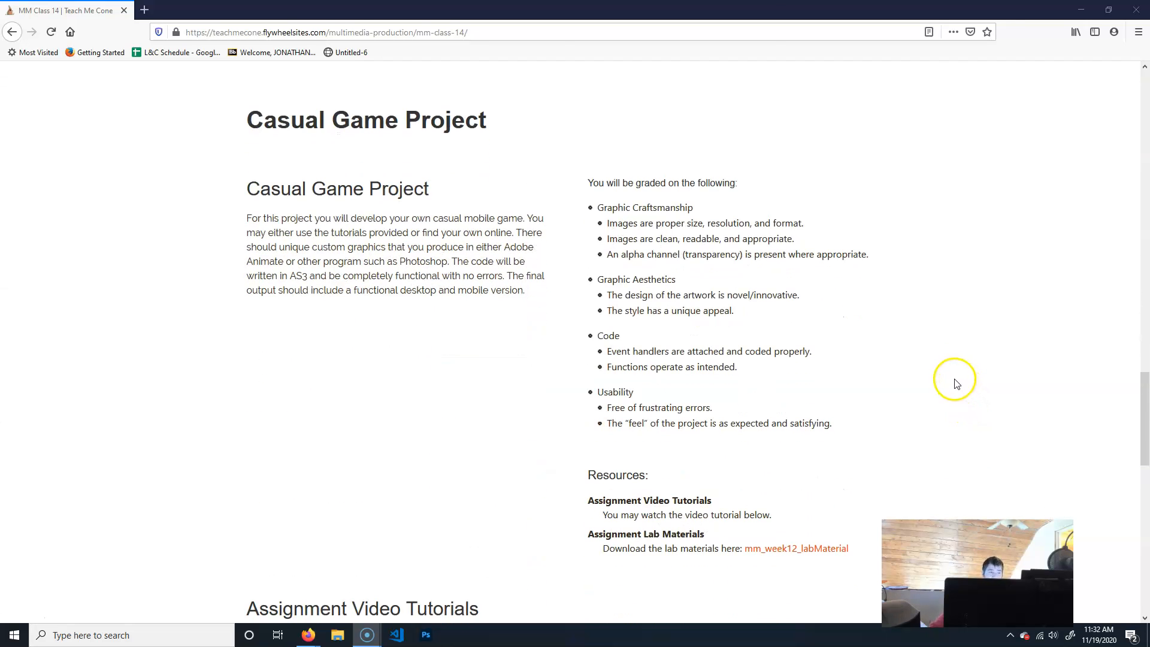
mouse_move(955, 381)
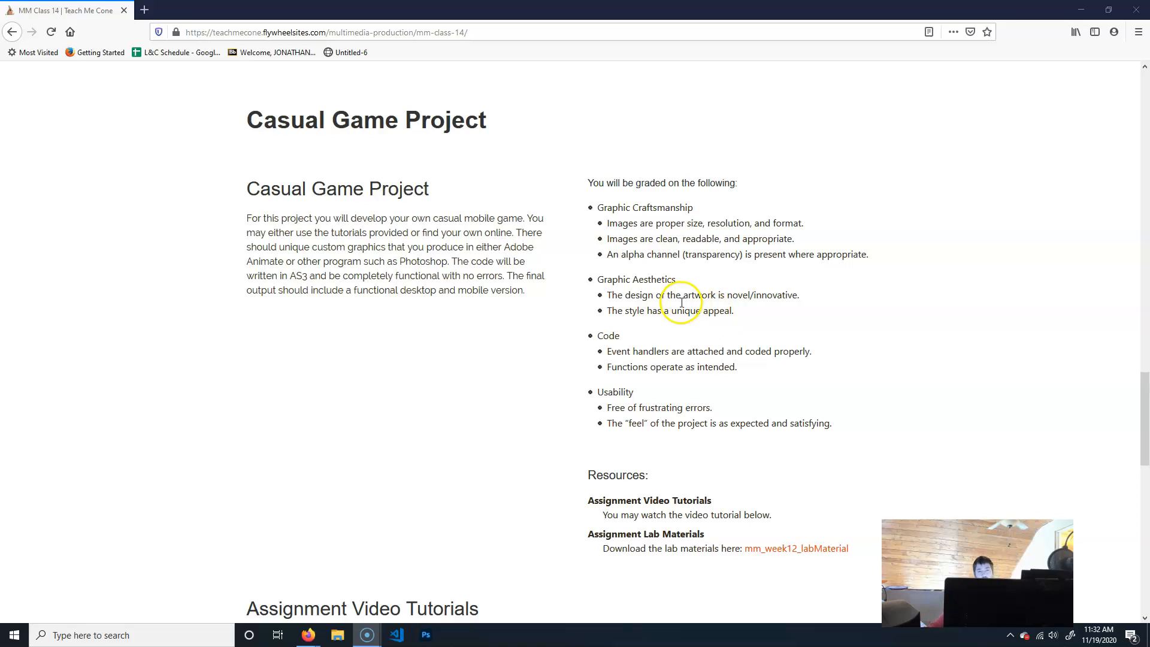
mouse_move(807, 282)
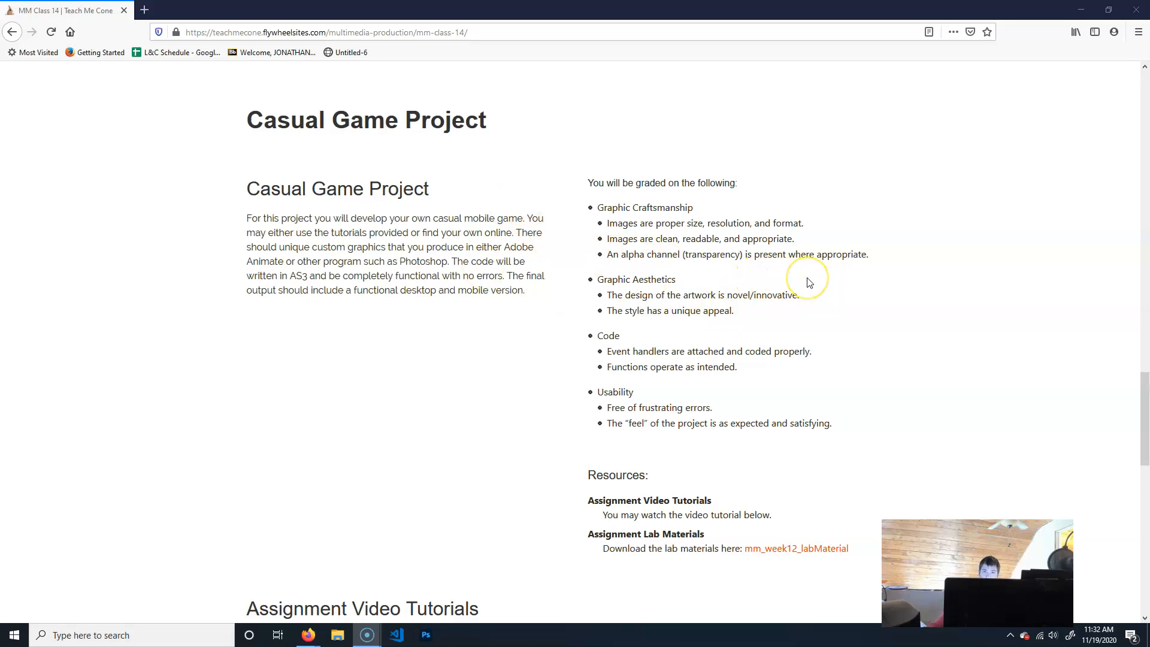
mouse_move(810, 282)
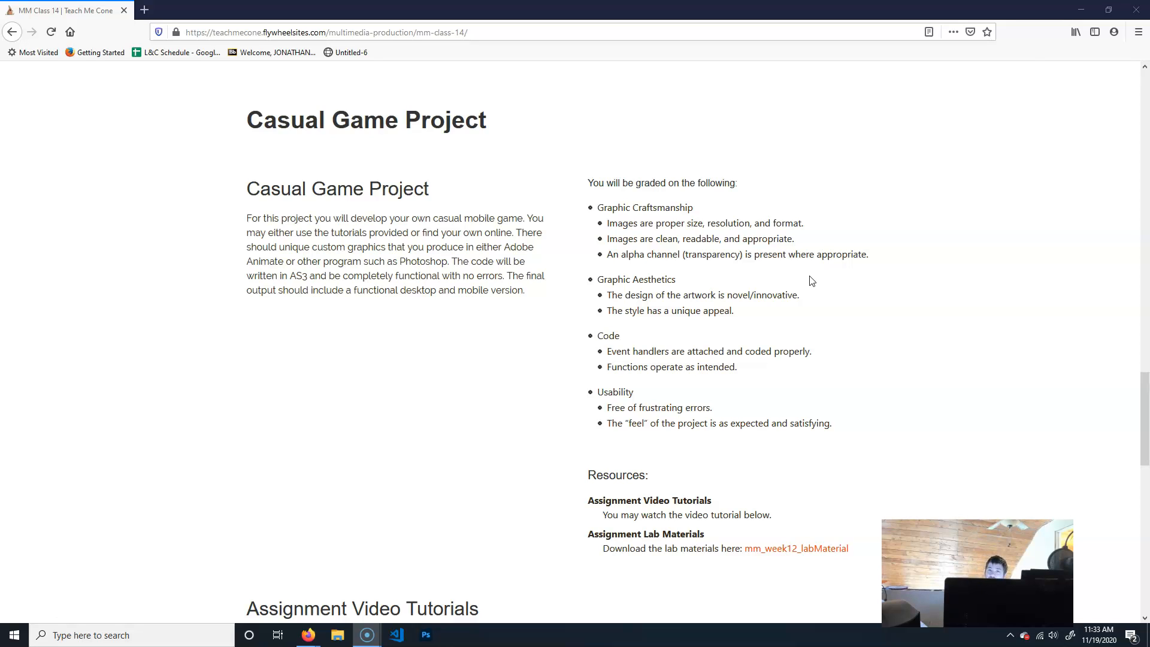
mouse_move(808, 278)
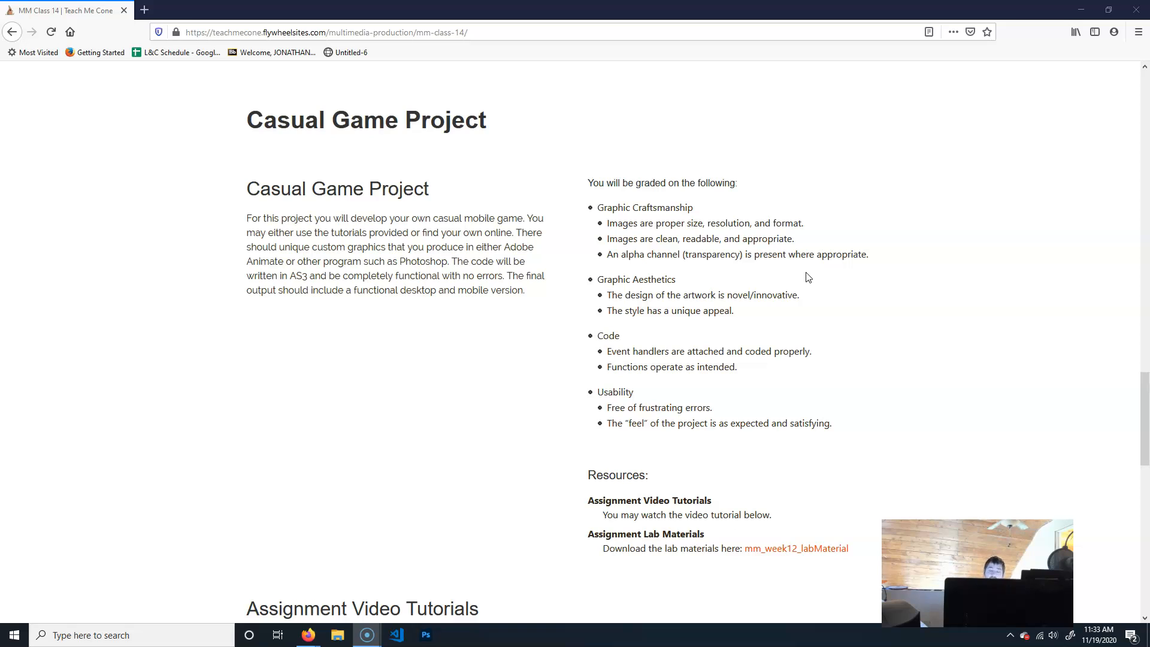